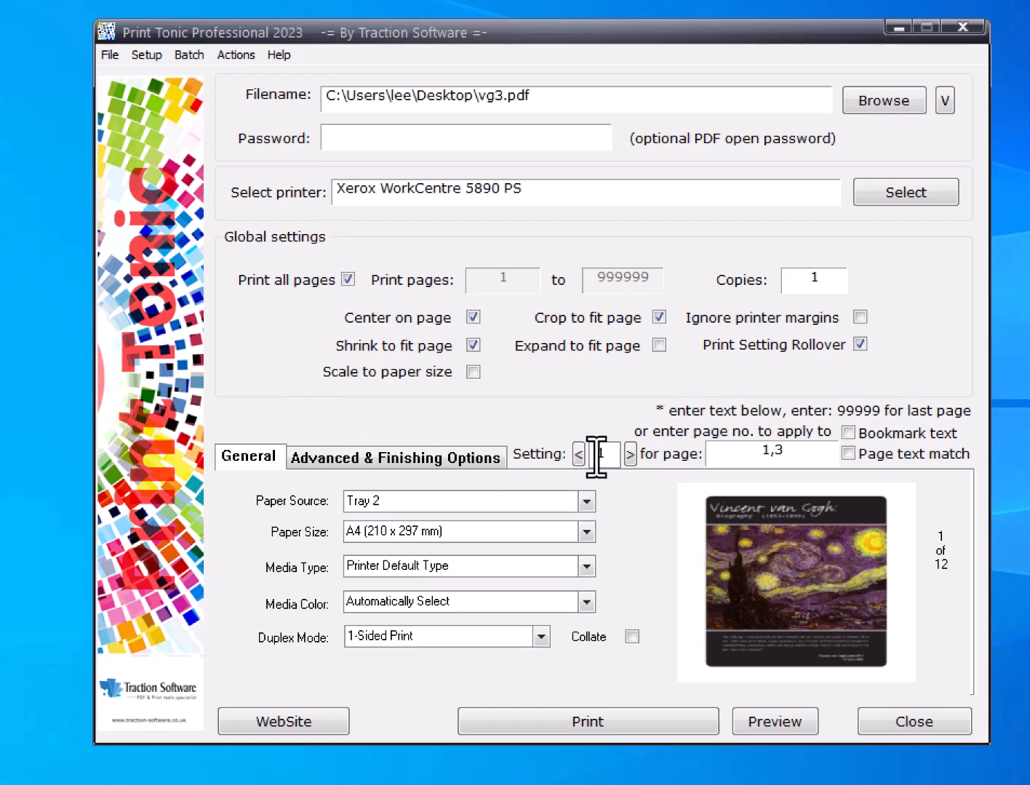
Show Setting 2 and keep it printing page 2 from Tray 3, one-sided
left_click(605, 454)
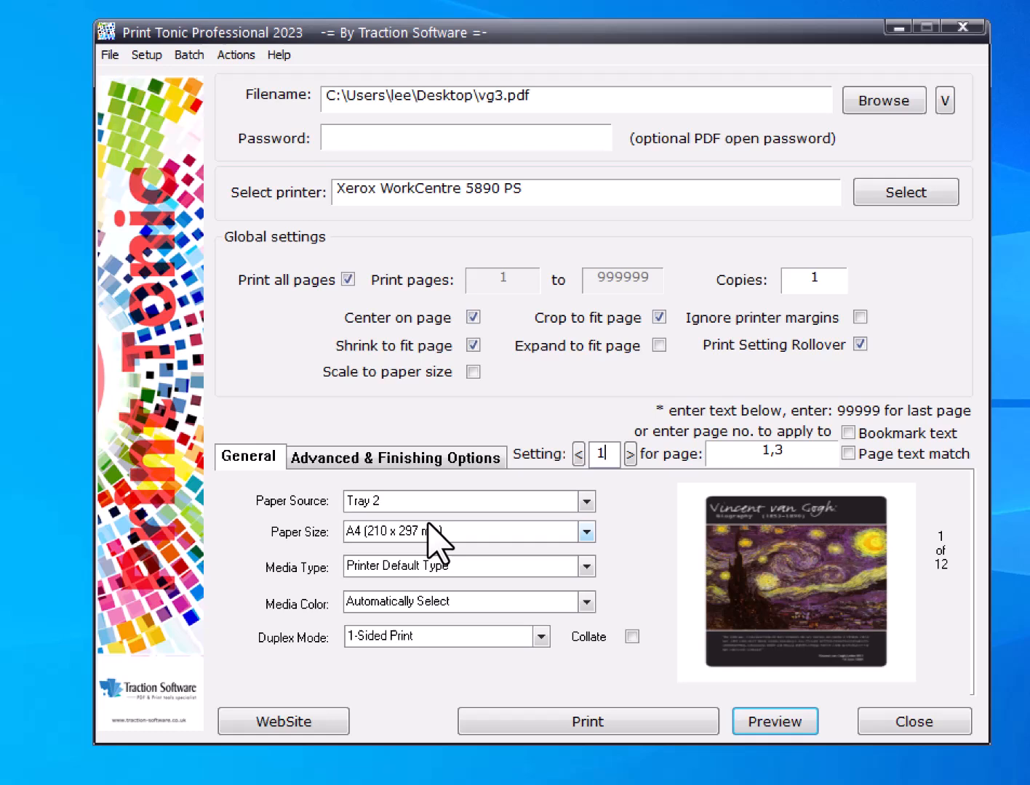
left_click(584, 501)
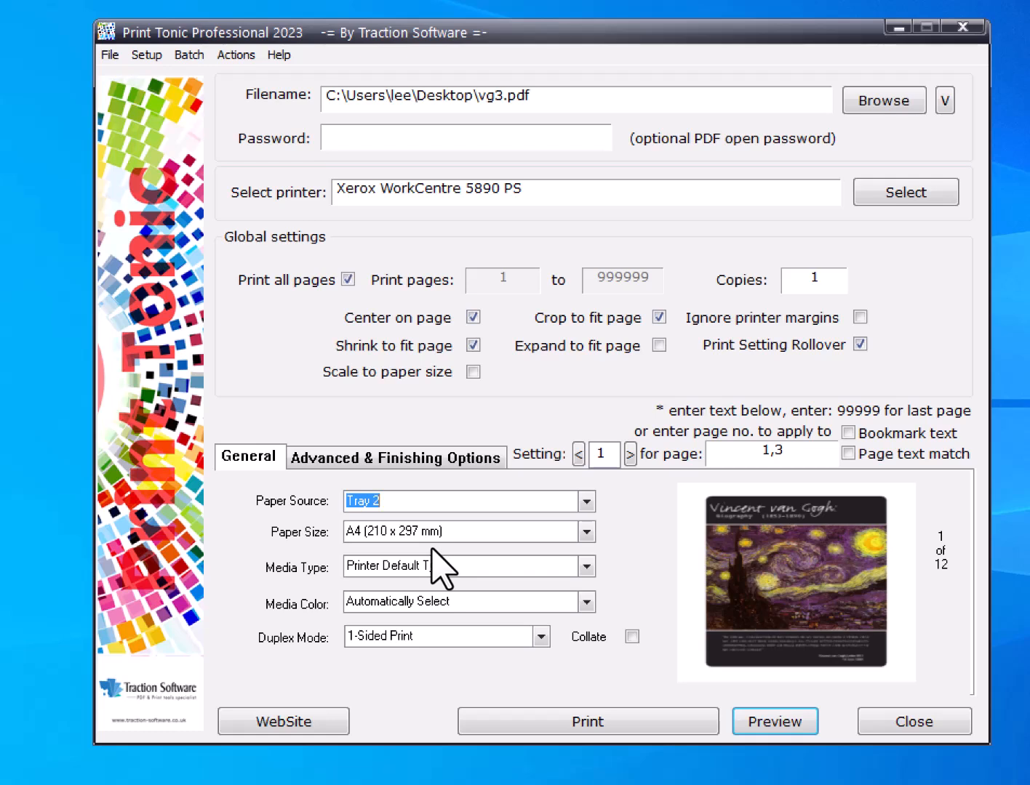
left_click(629, 454)
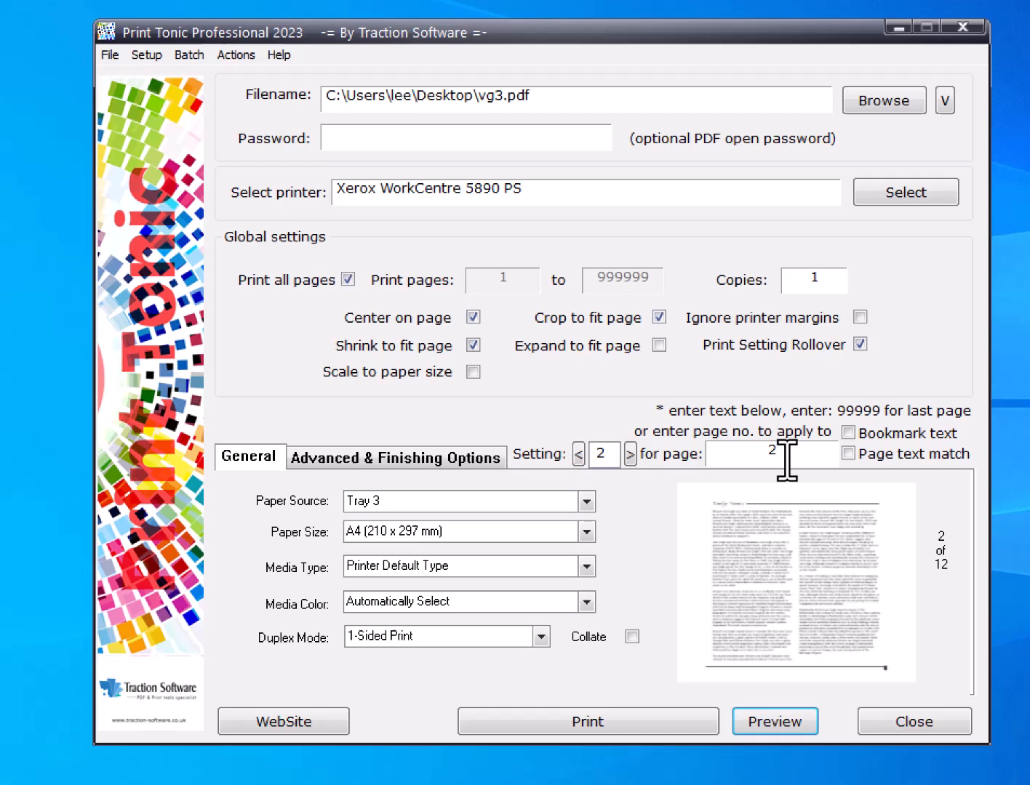
double_click(771, 454)
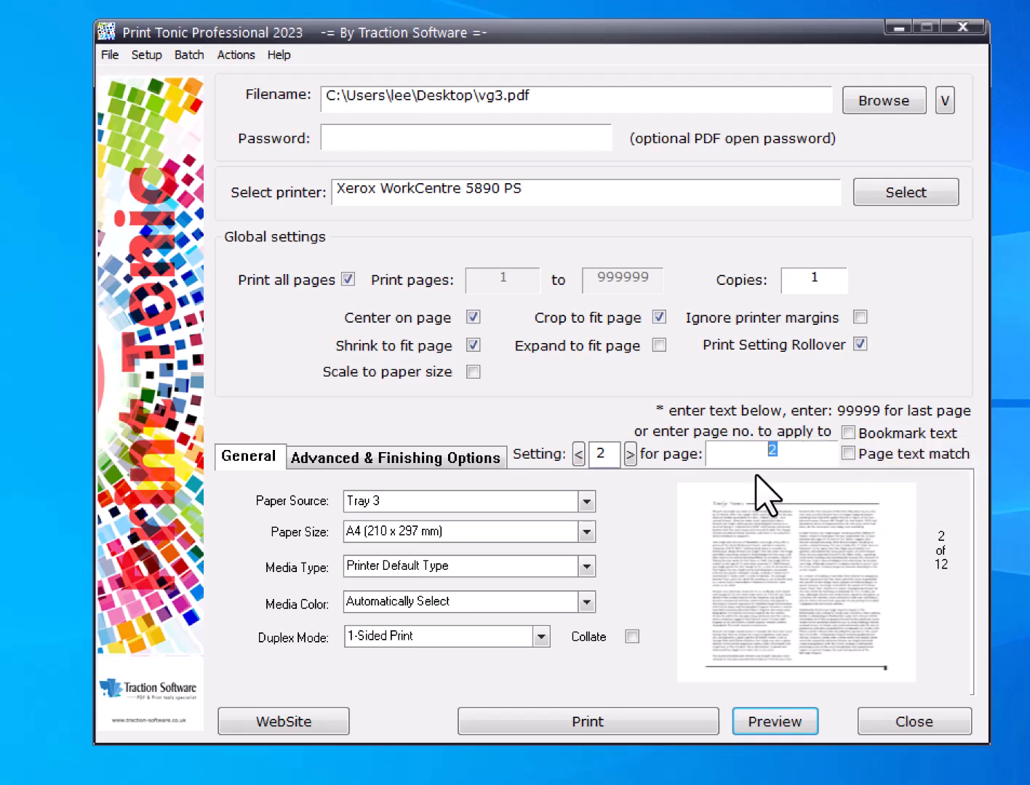
type("1")
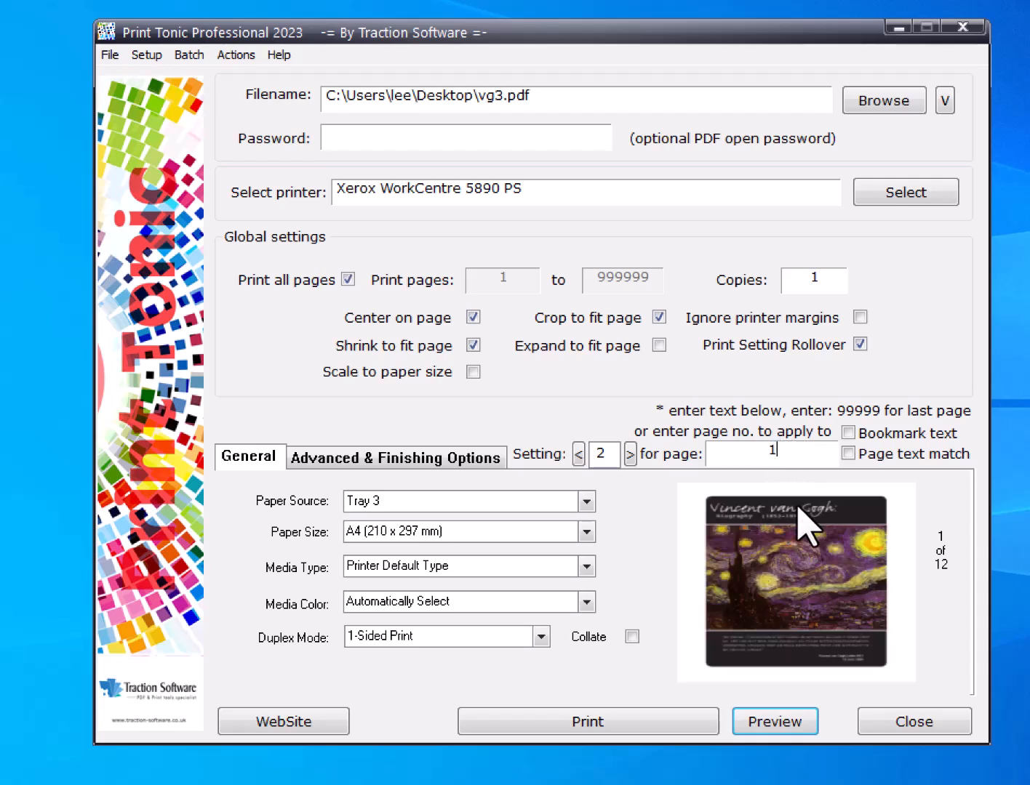
left_click(629, 455)
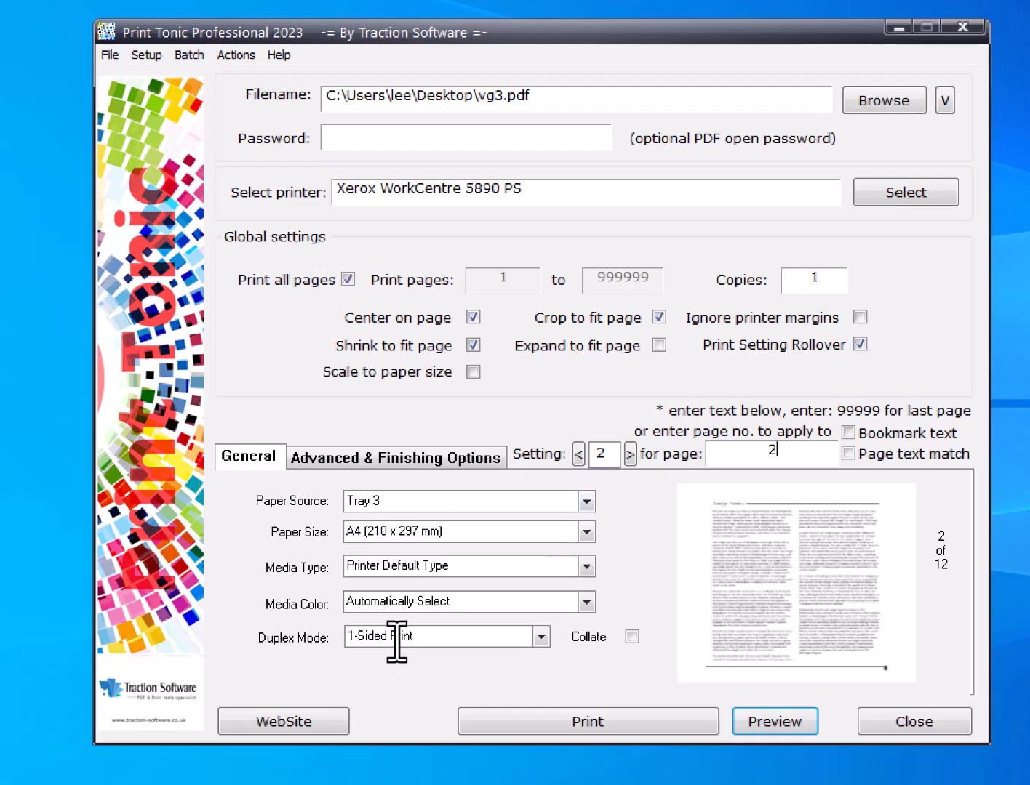
mouse_move(504, 687)
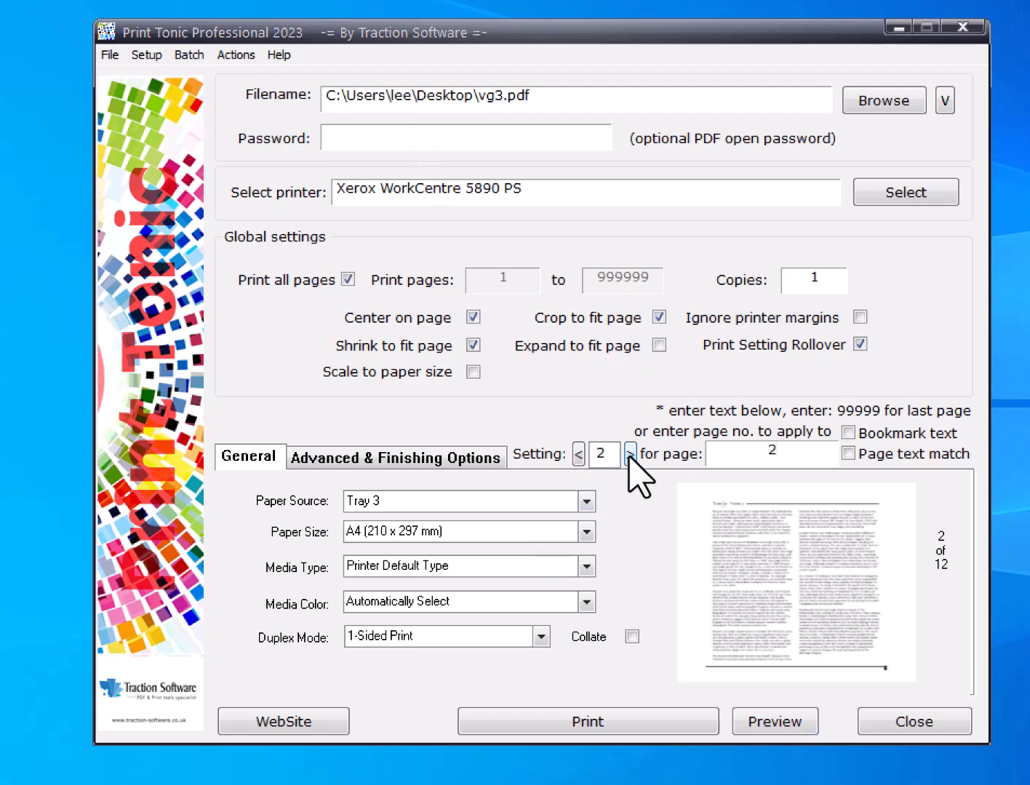
Show Setting 3 and enter pages 1-12 for Tray 1, two-sided printing
left_click(629, 454)
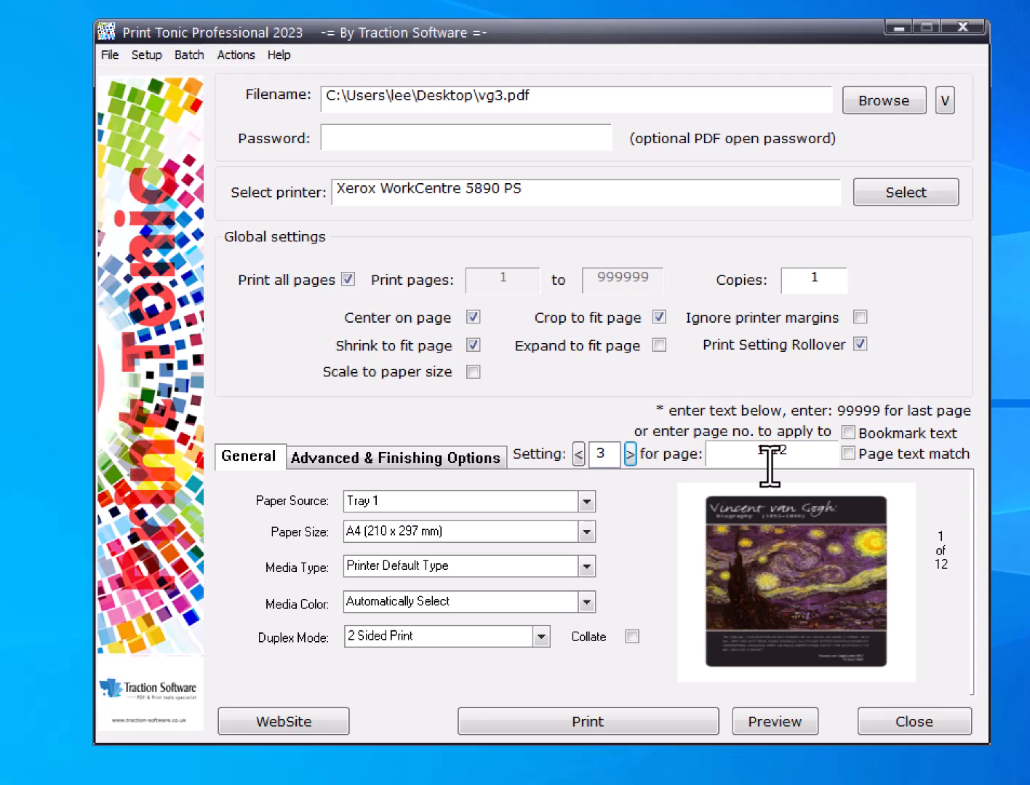
type("1-12")
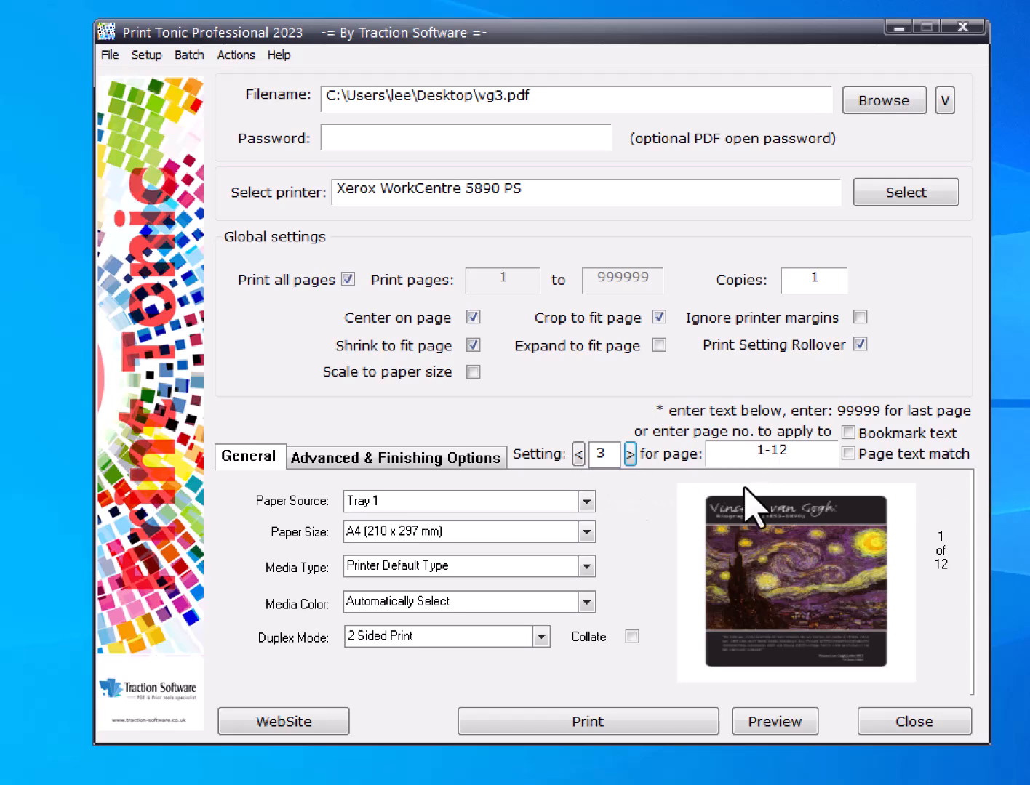
mouse_move(534, 501)
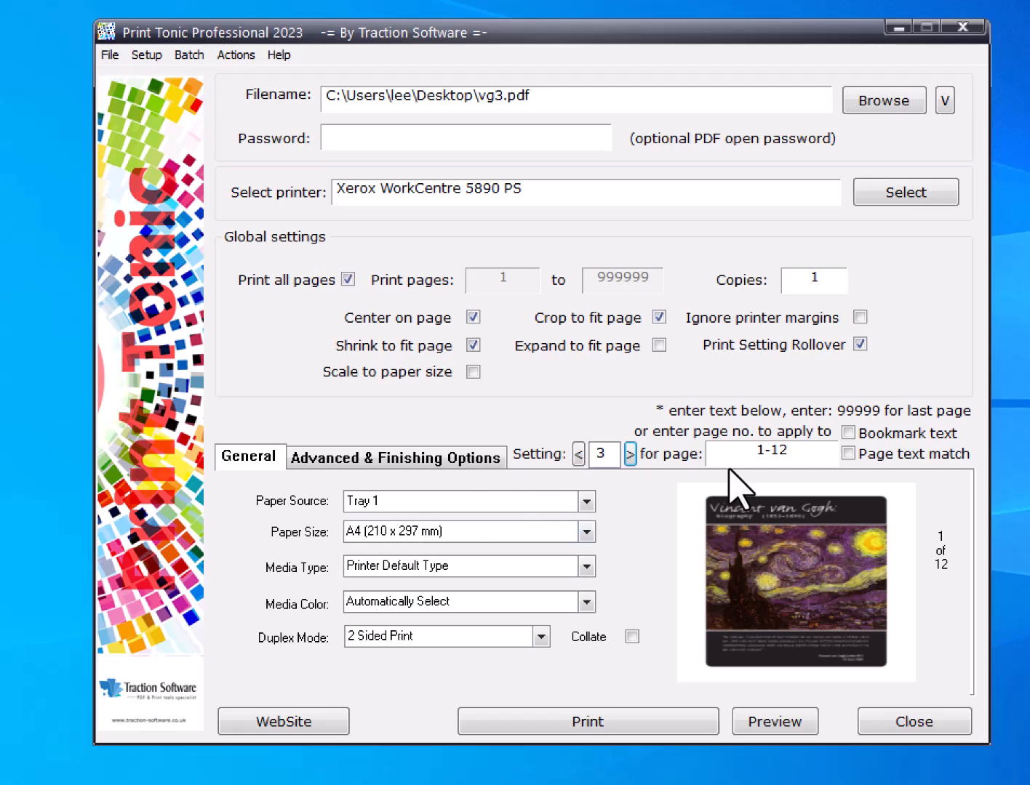
mouse_move(436, 531)
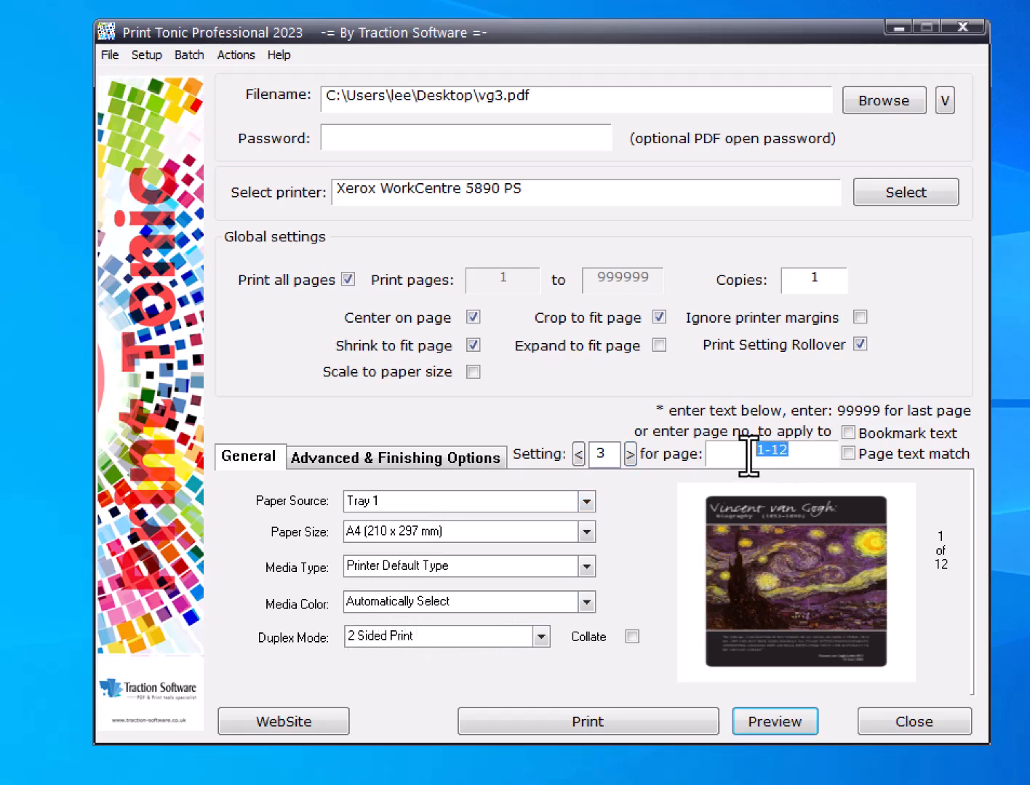
type("1")
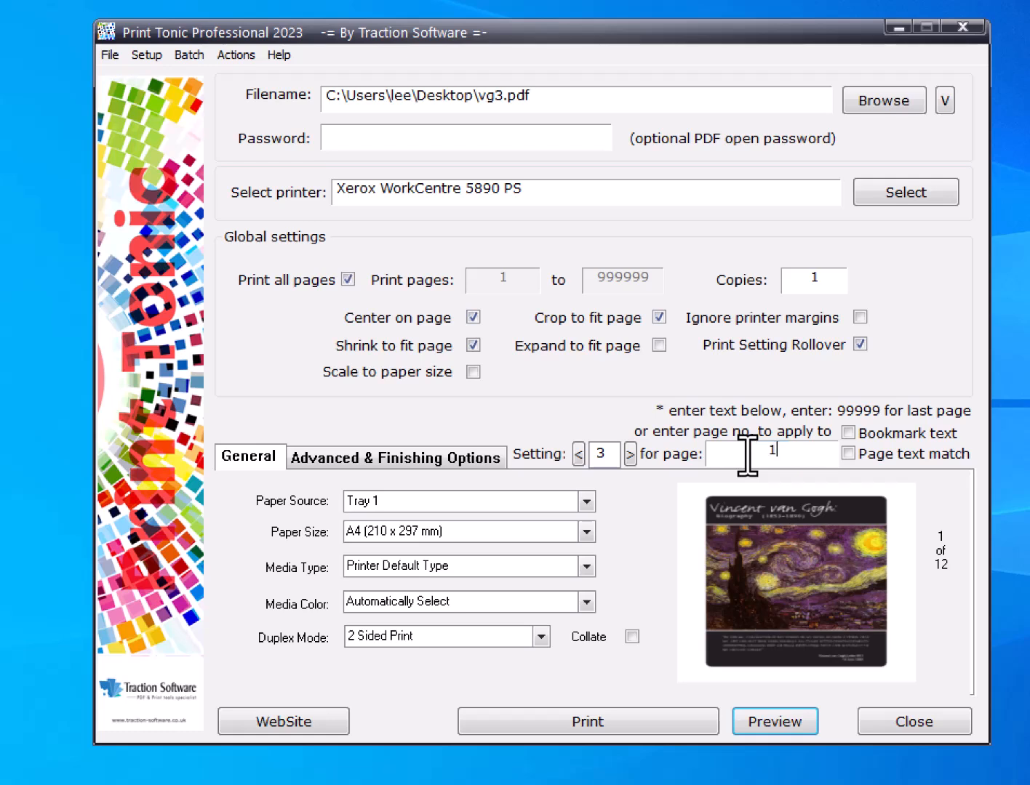
type("1-12")
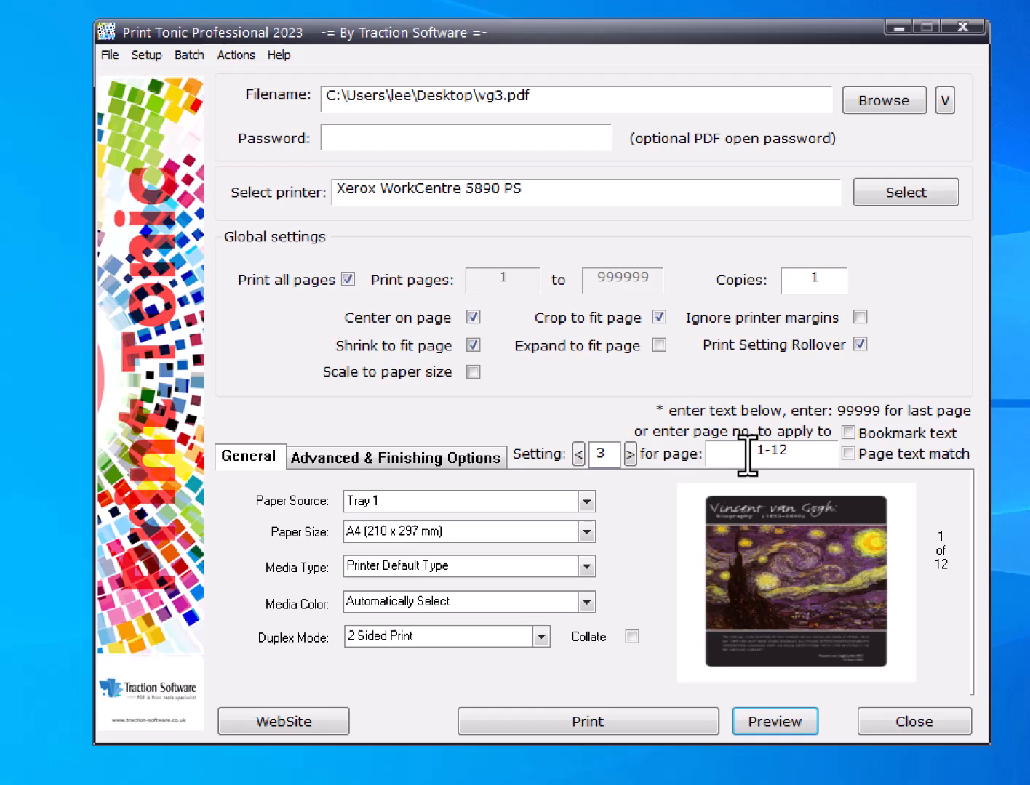
left_click(742, 451)
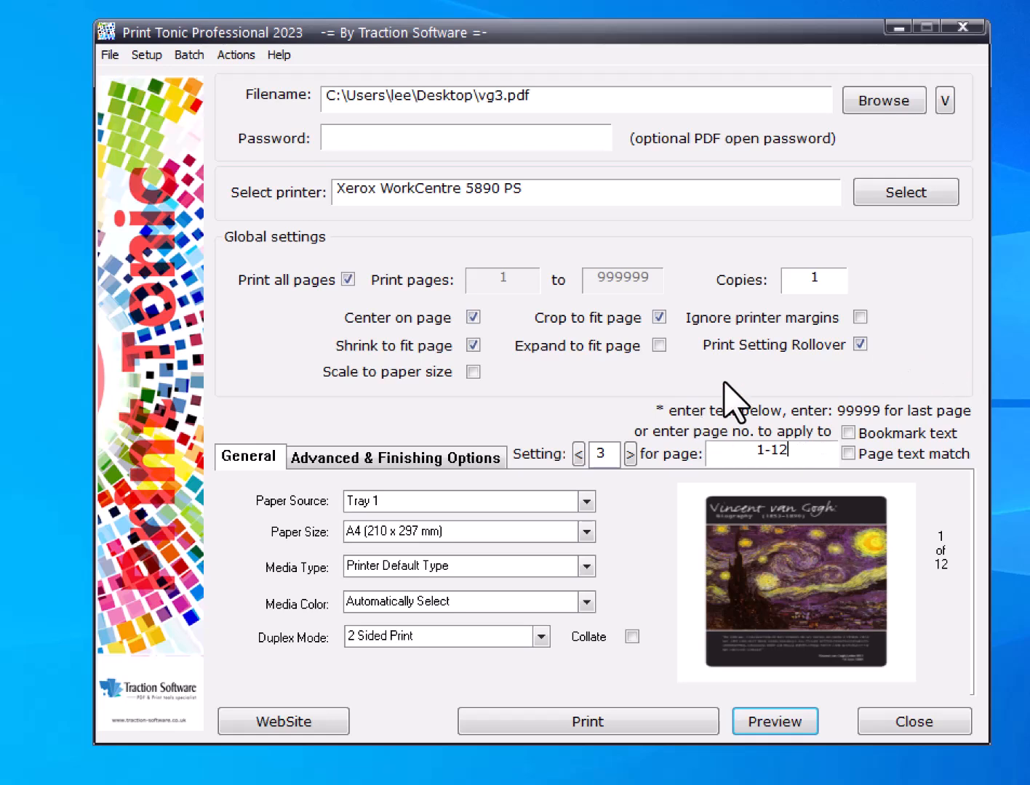
mouse_move(829, 367)
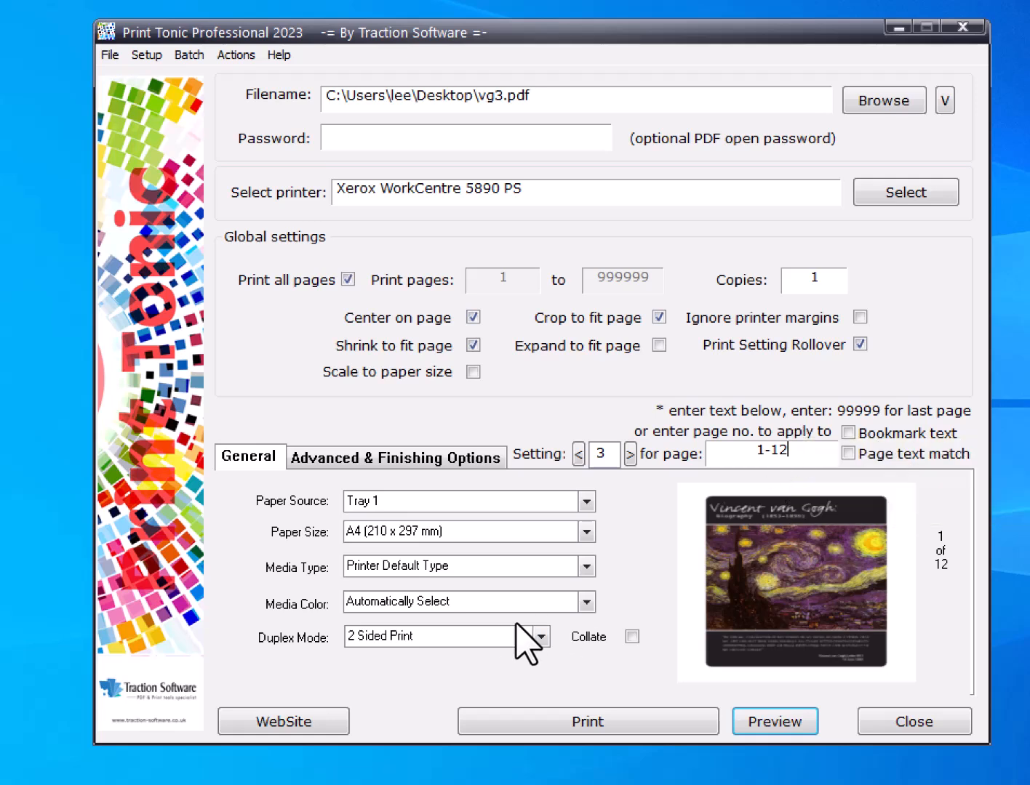
mouse_move(525, 593)
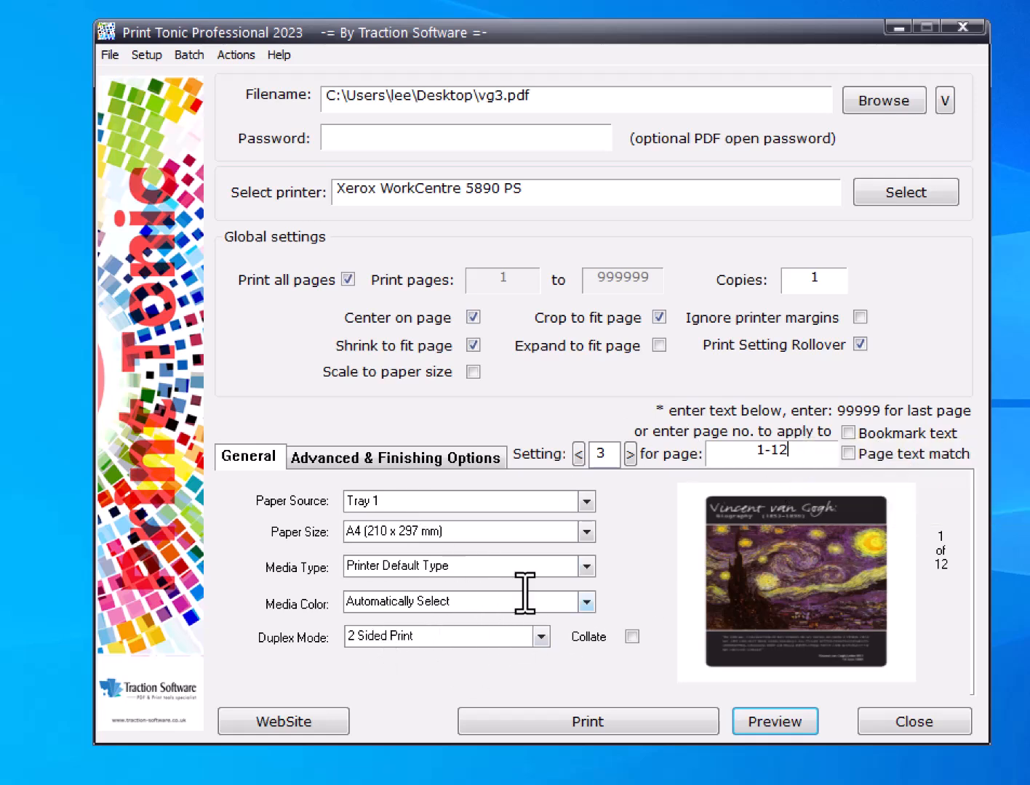
mouse_move(572, 570)
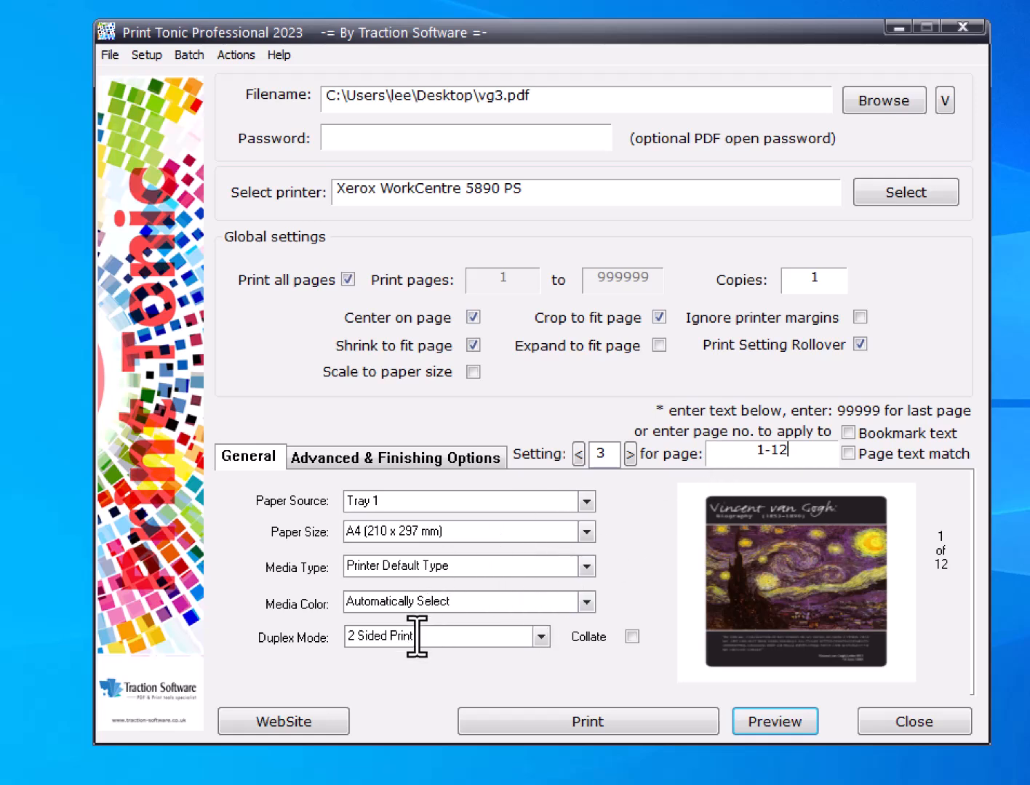
mouse_move(333, 683)
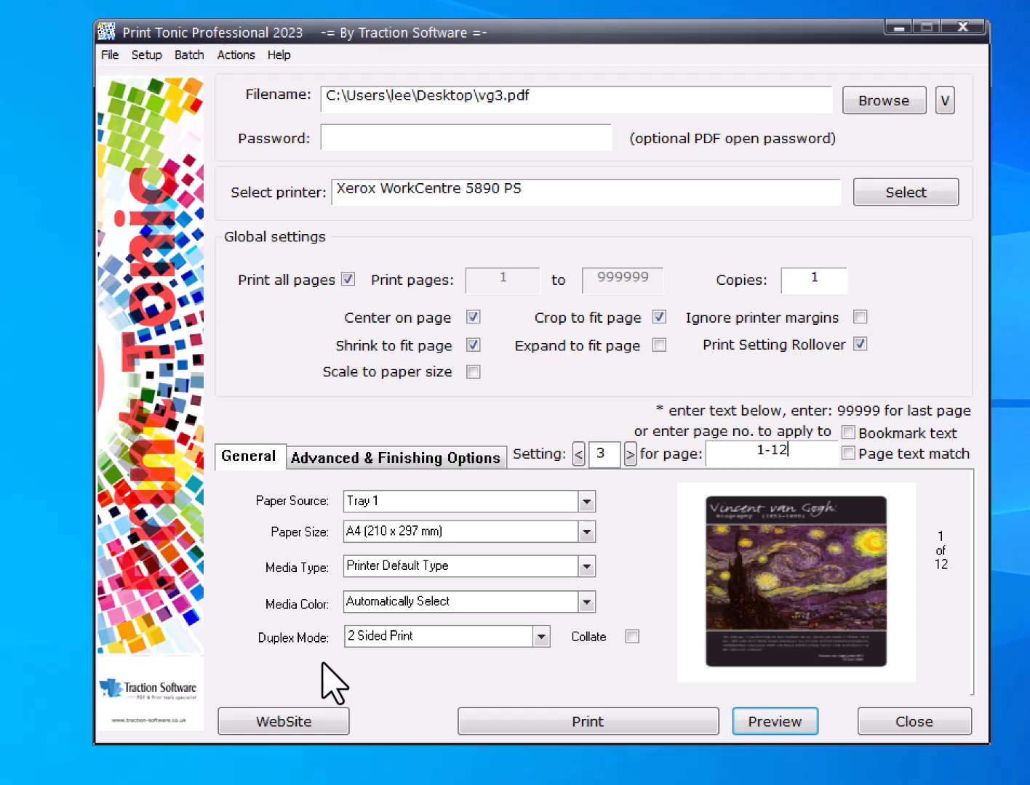
mouse_move(416, 635)
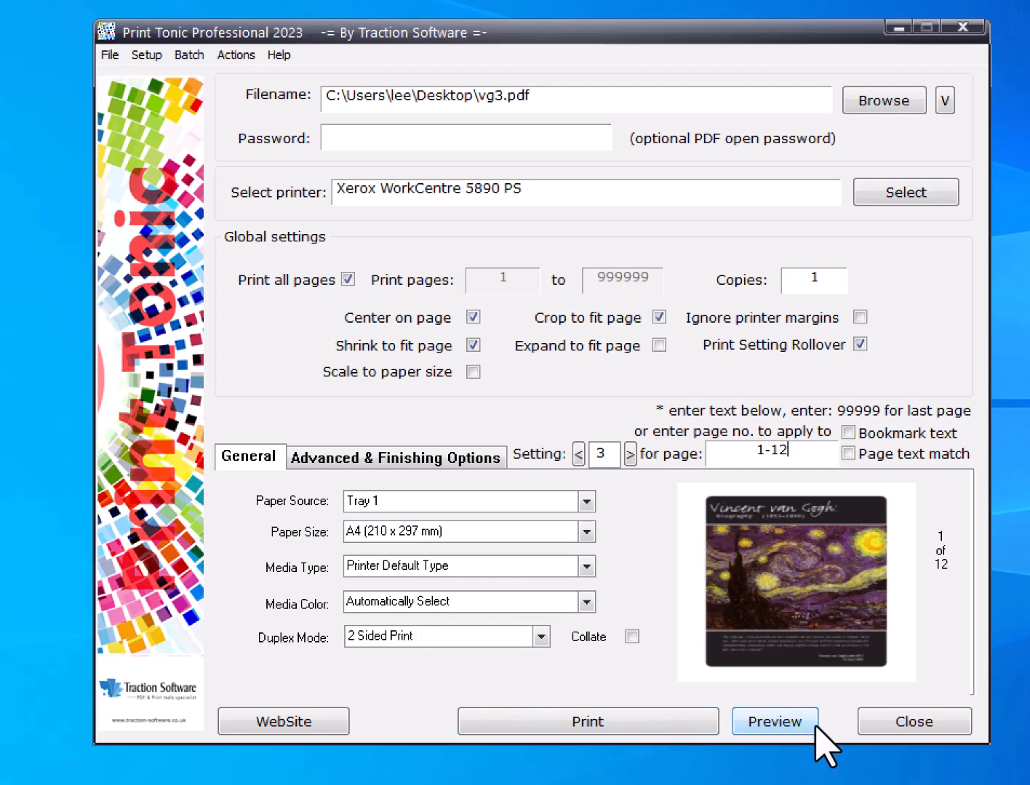
Preview vg3.pdf's banners, stepping through pages and selecting page 4's 'Duplex: 2 Sided Print' text
left_click(774, 721)
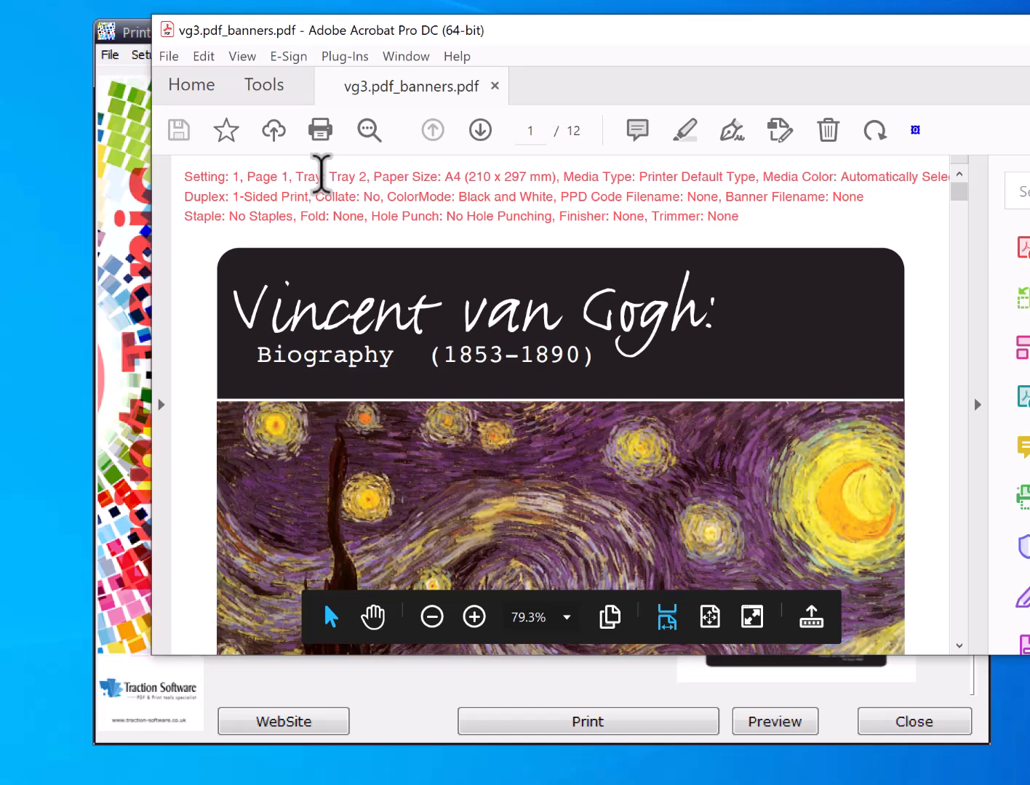
left_click(479, 130)
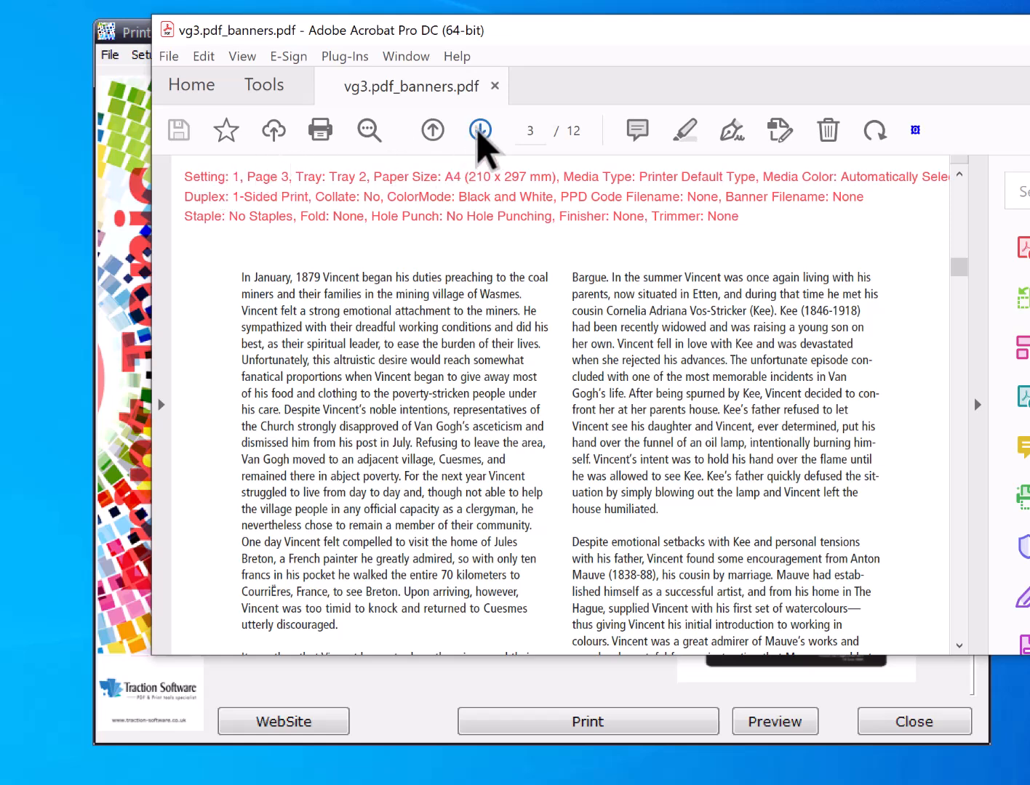
left_click(479, 130)
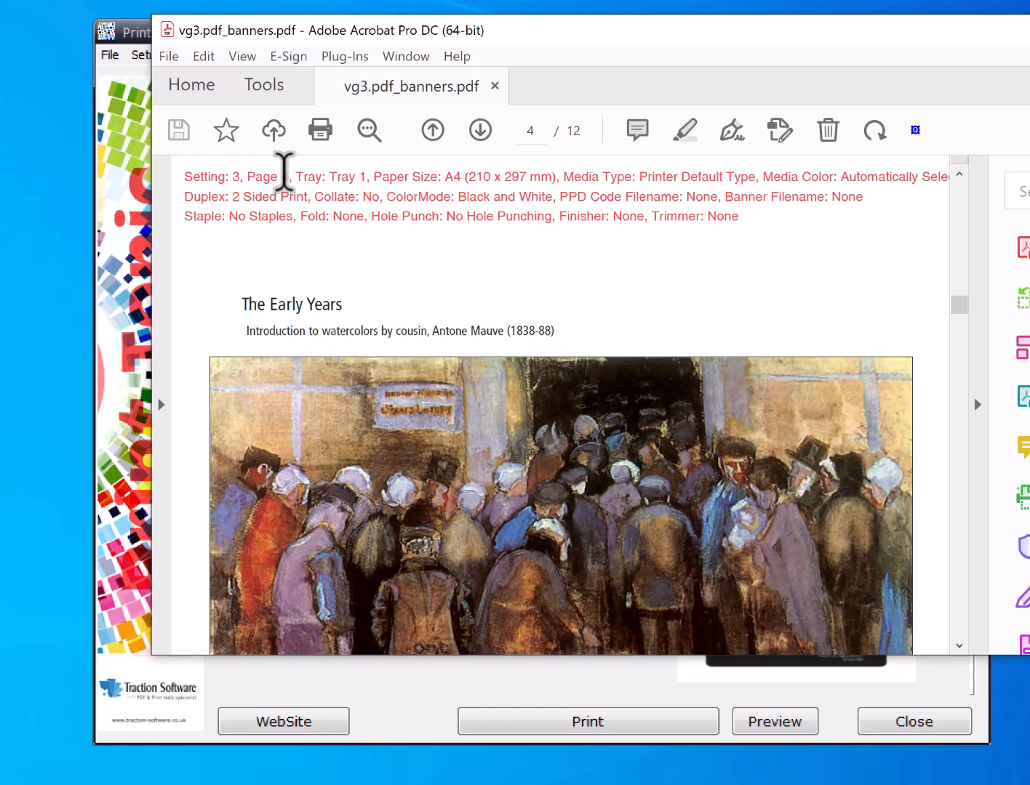
left_click(478, 130)
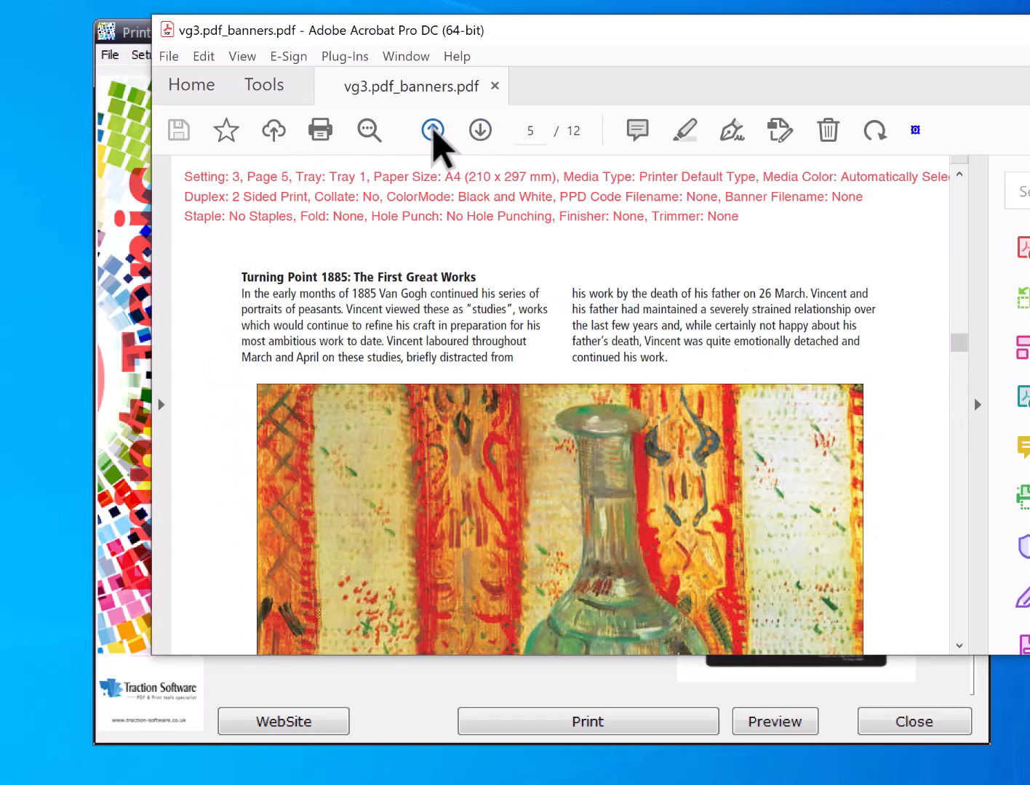
left_click(432, 130)
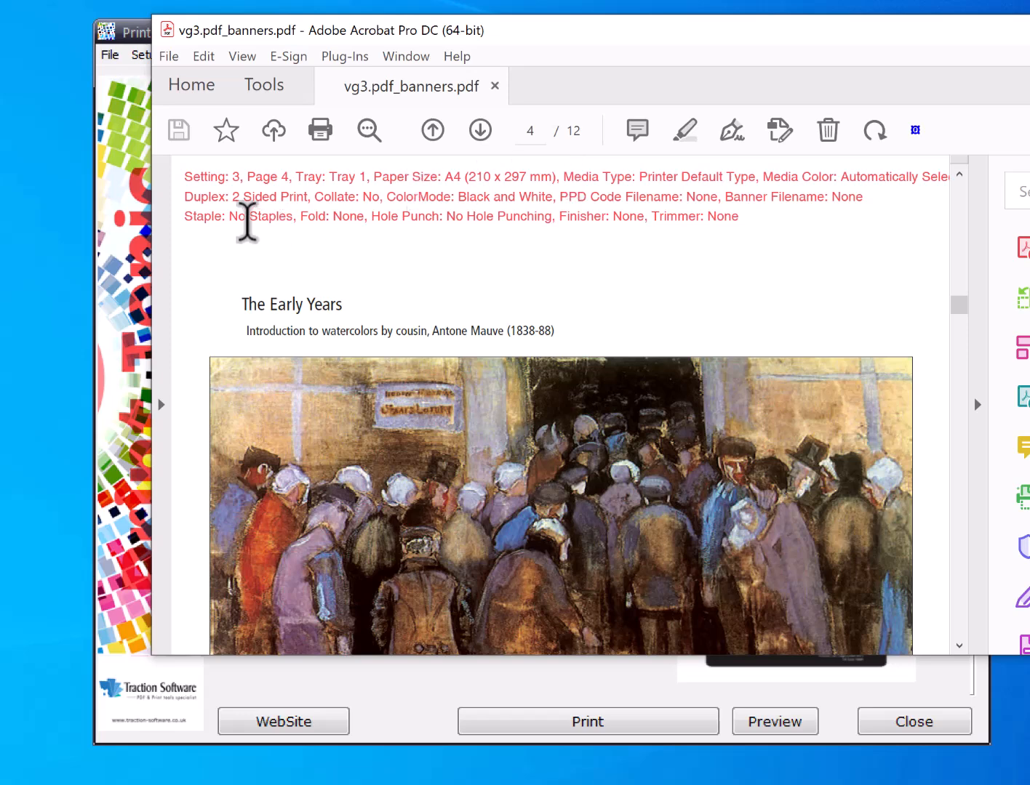
left_click_drag(185, 196, 356, 196)
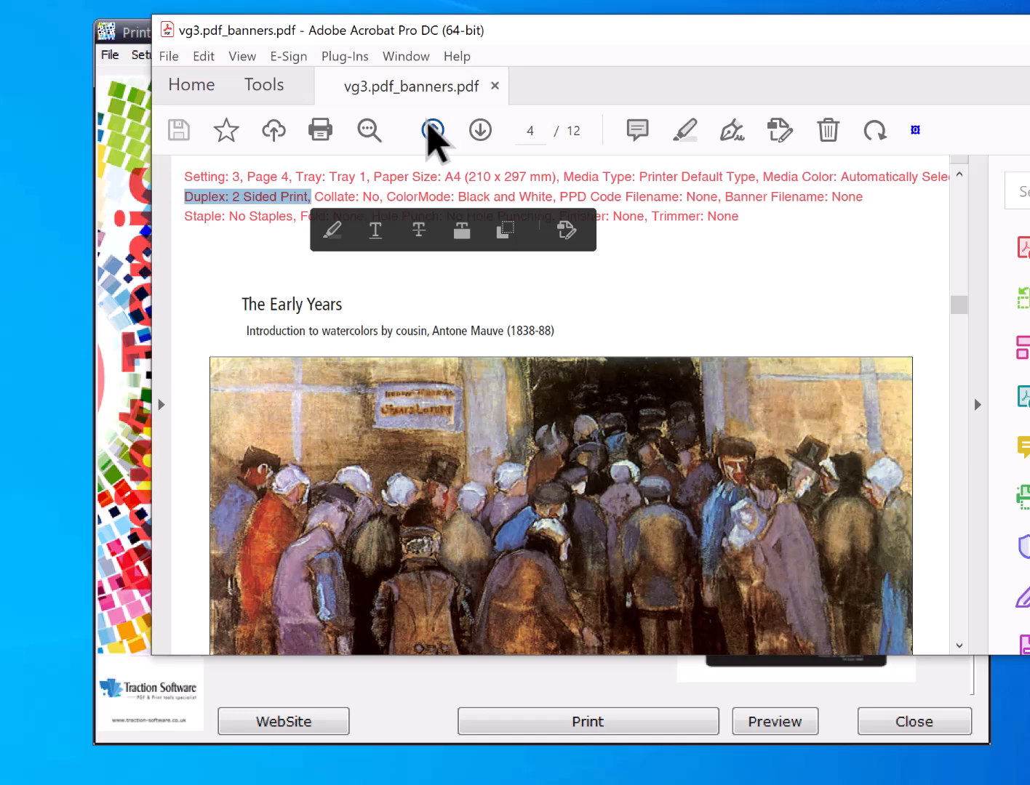
left_click(431, 130)
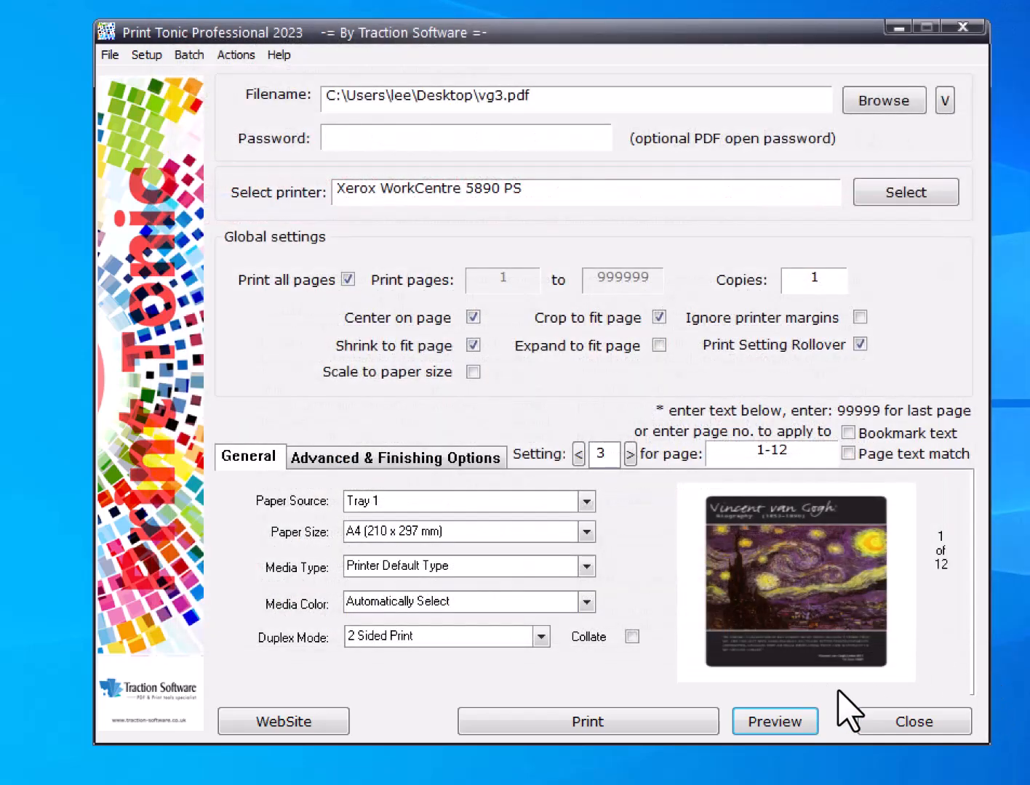
mouse_move(748, 367)
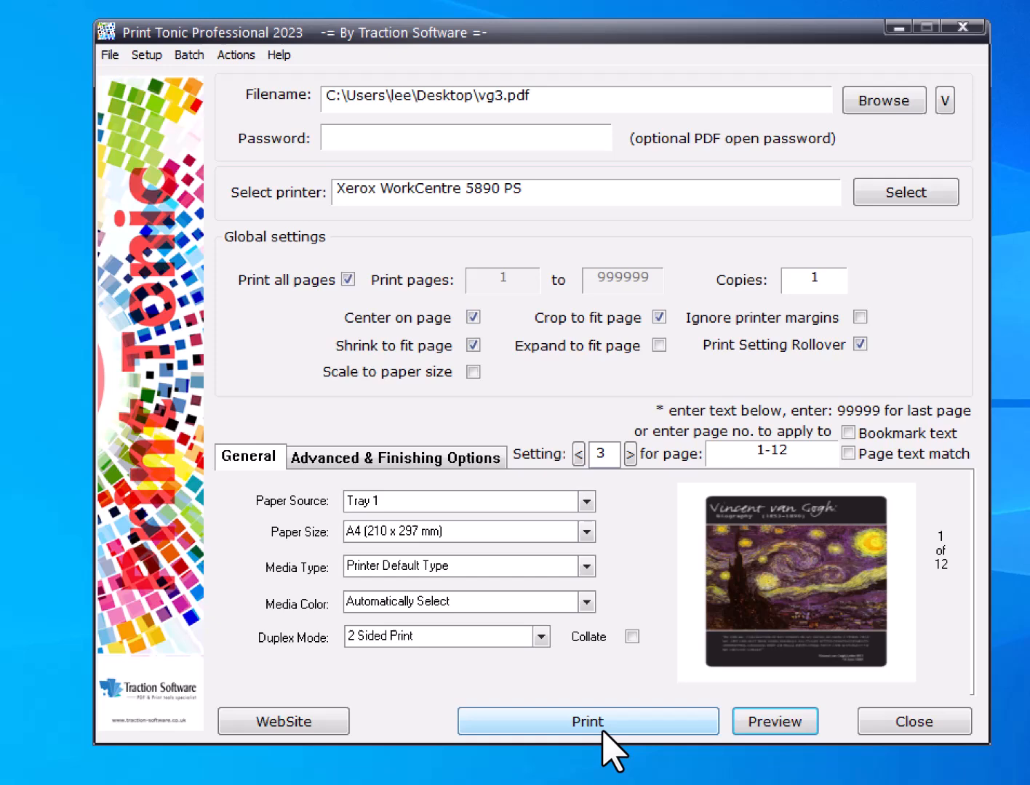
Print vg3.pdf, dismiss the Done message, and view the Xerox WorkCentre 5890 PS queue
left_click(587, 720)
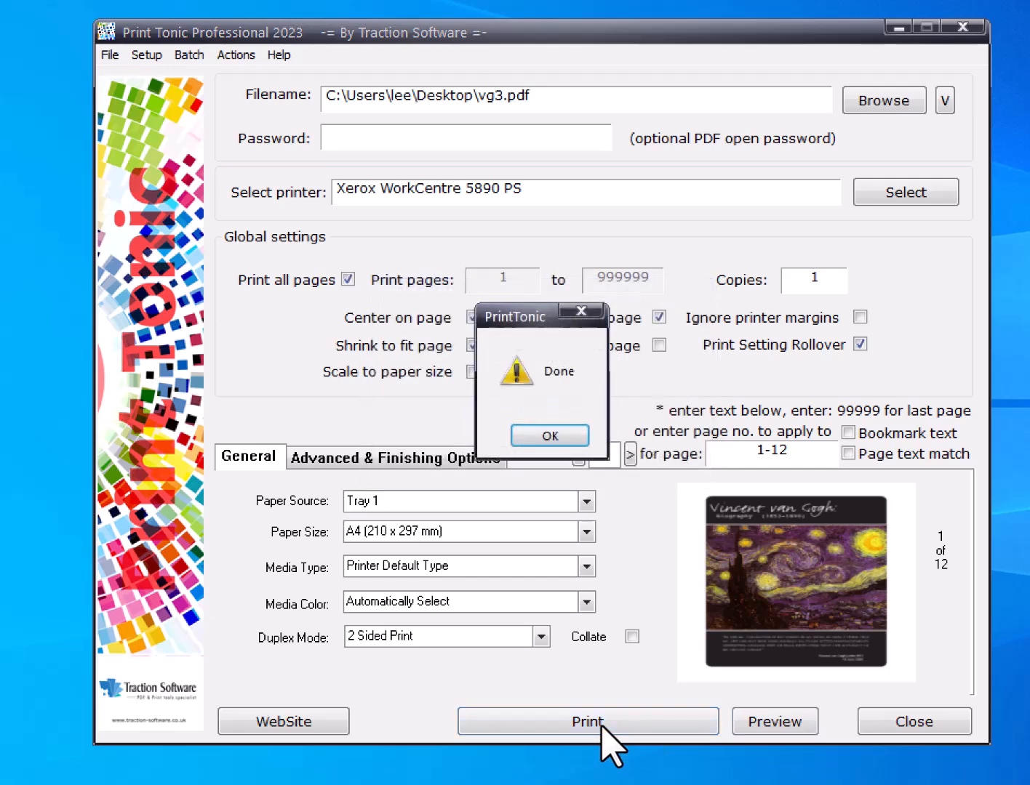
left_click(549, 435)
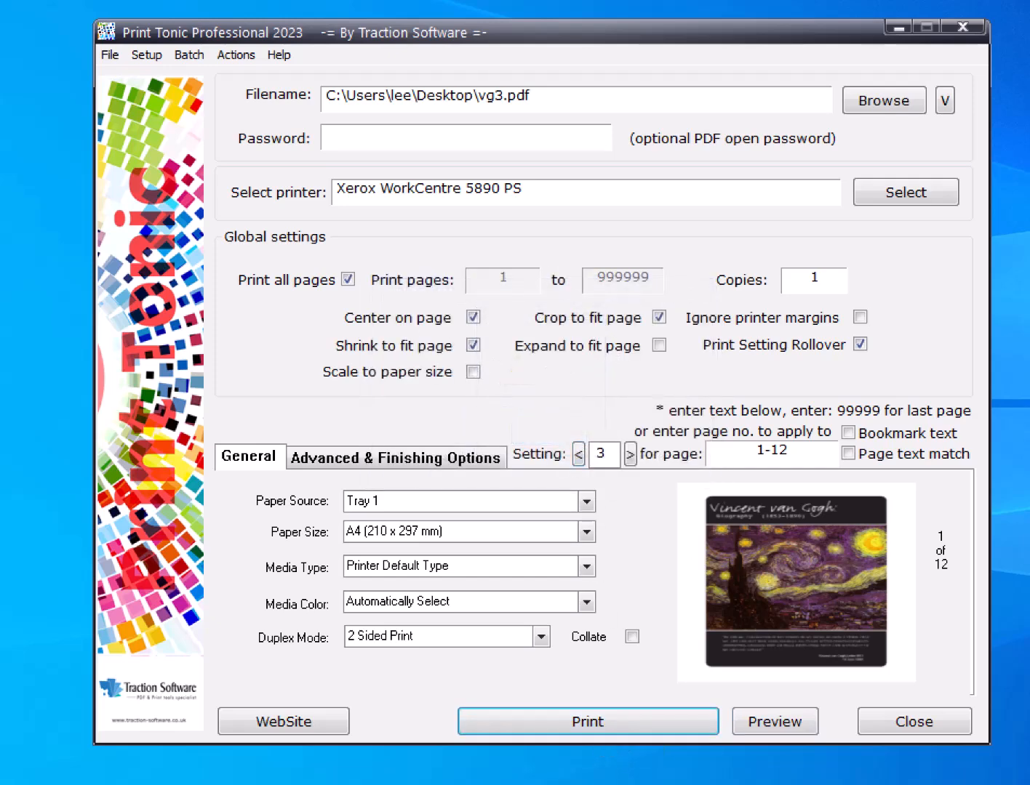
left_click(588, 722)
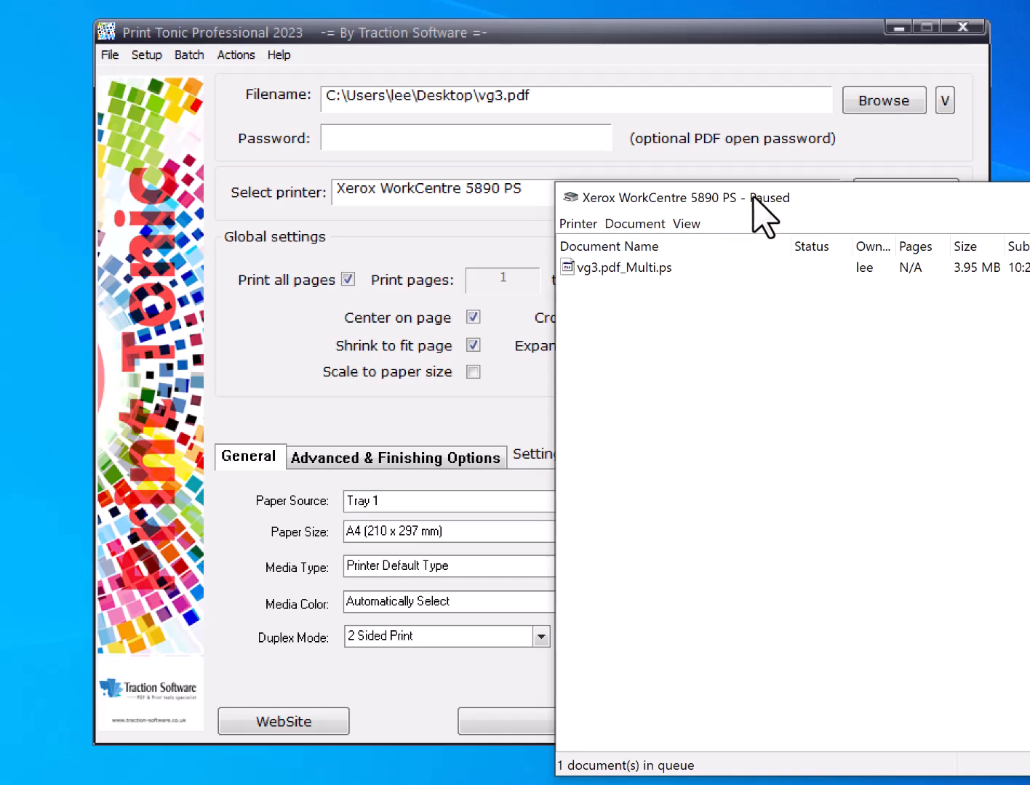